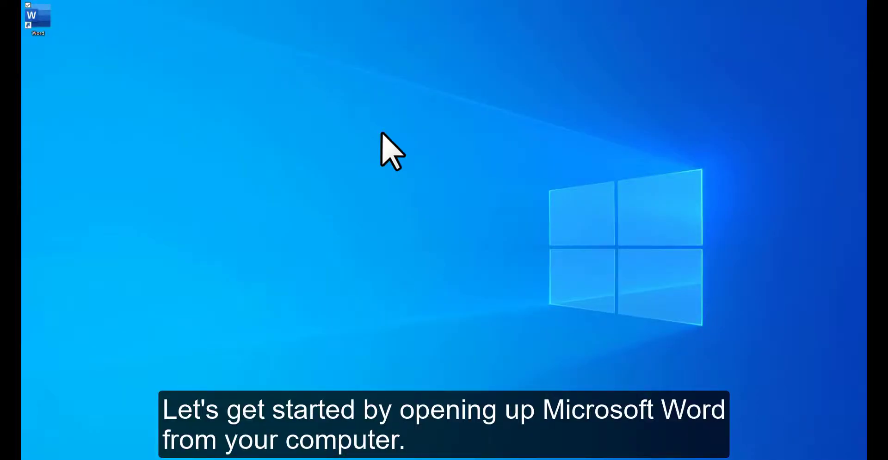
mouse_move(416, 168)
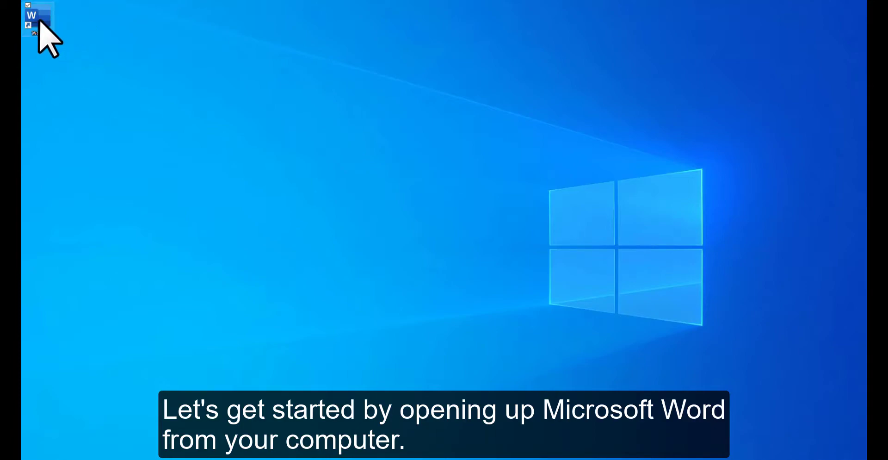
Step: Launch Microsoft Word from the desktop and choose a blank document
double_click(27, 19)
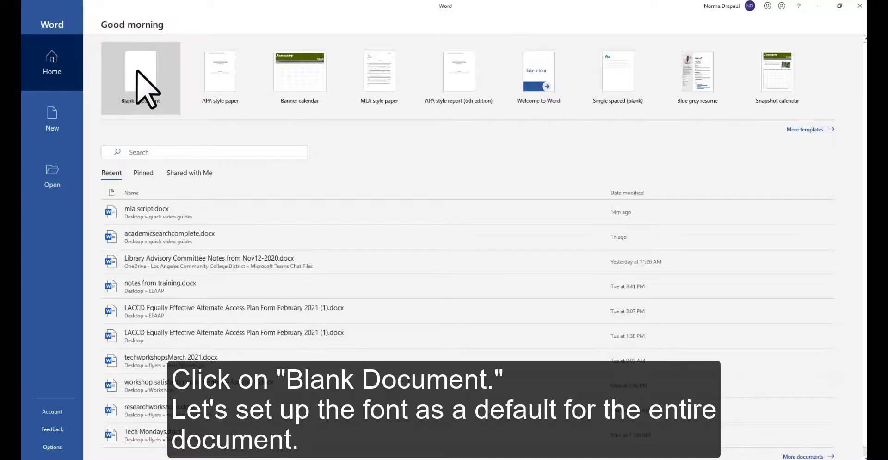
left_click(140, 70)
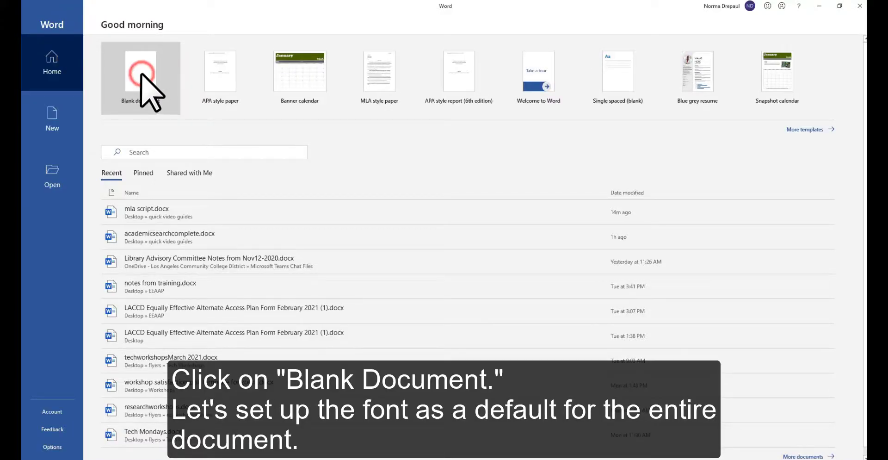
Step: Make Times New Roman 12 pt the default font for this document via the Font dialog
left_click(141, 78)
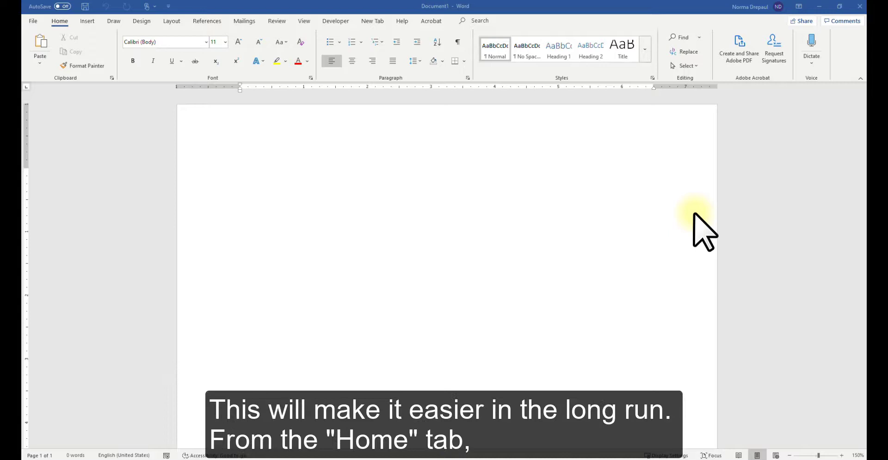
mouse_move(513, 150)
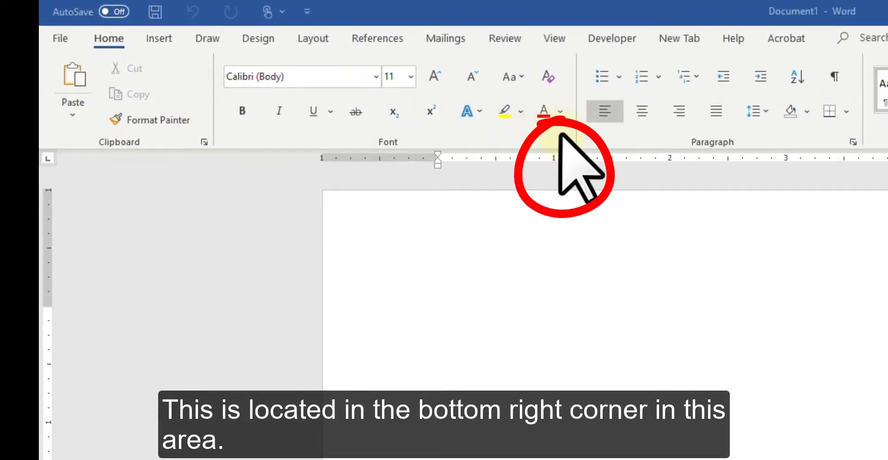
mouse_move(567, 142)
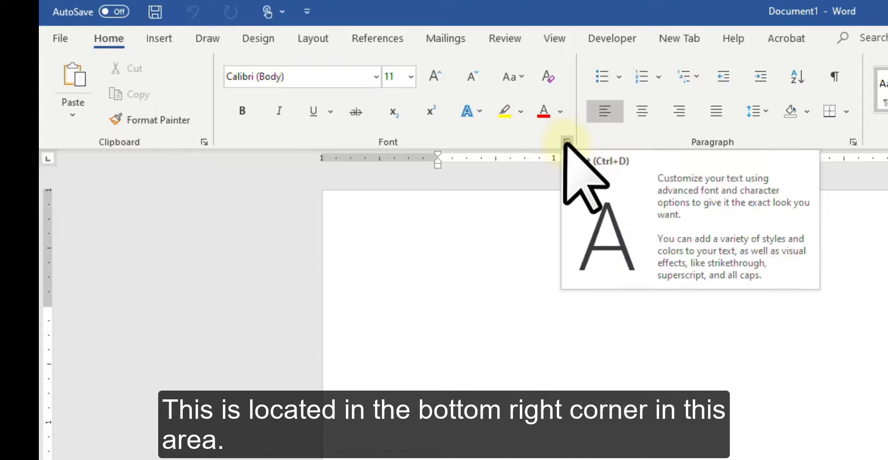
left_click(567, 142)
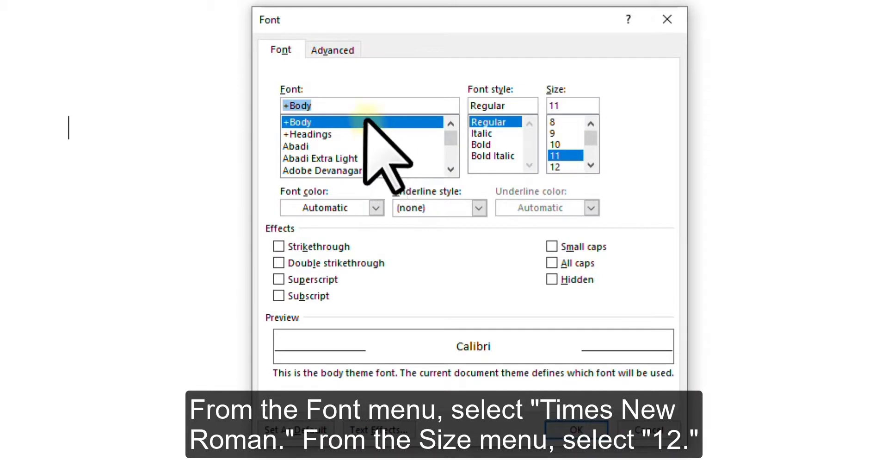
left_click(323, 121)
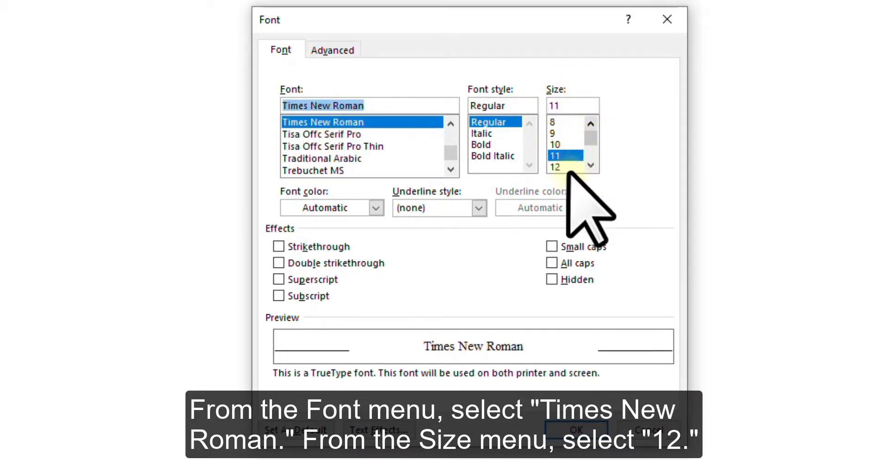
left_click(554, 166)
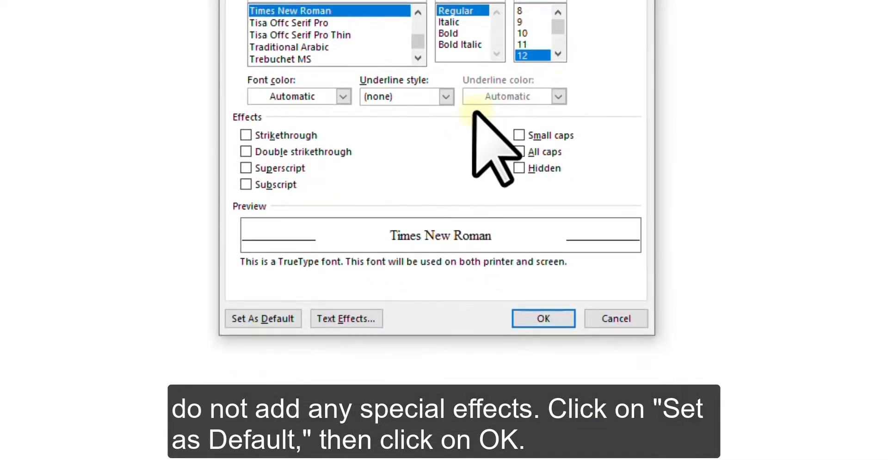
left_click(262, 318)
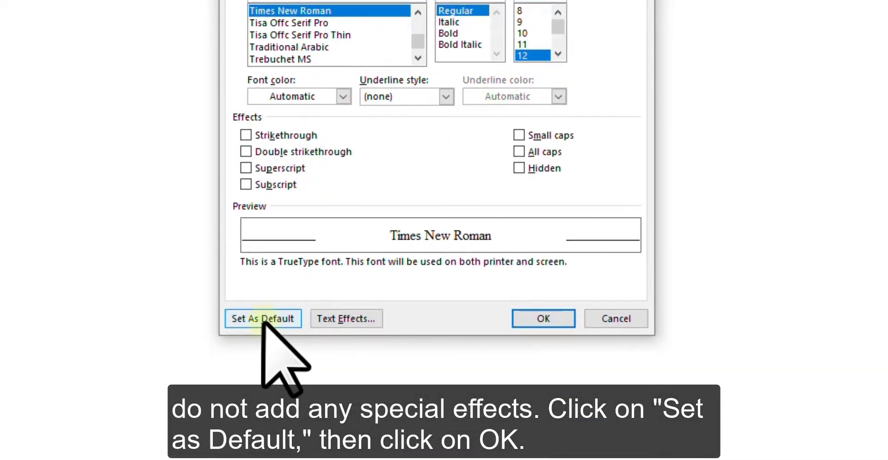
left_click(261, 317)
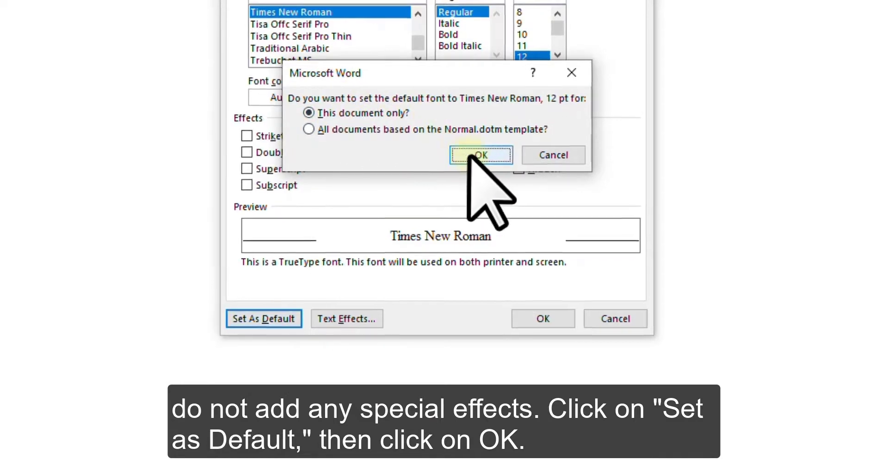
left_click(481, 155)
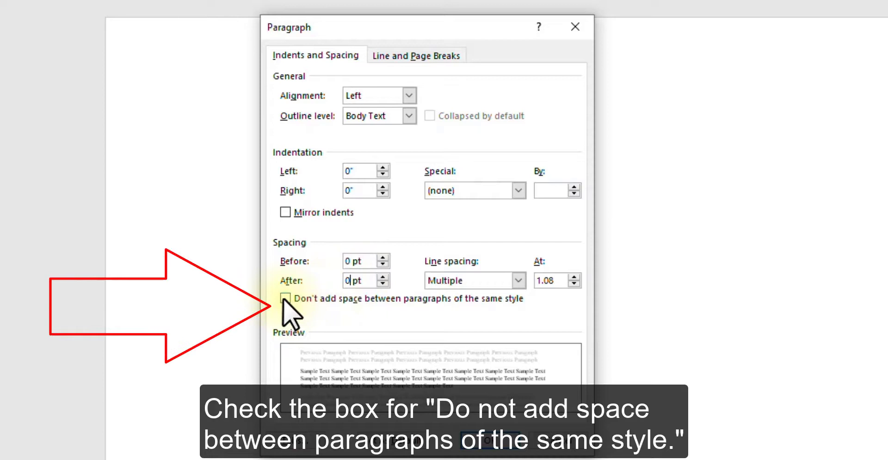
Step: Default the paragraphs to double spacing, 0 pt spacing, no extra space between same-style paragraphs
left_click(285, 298)
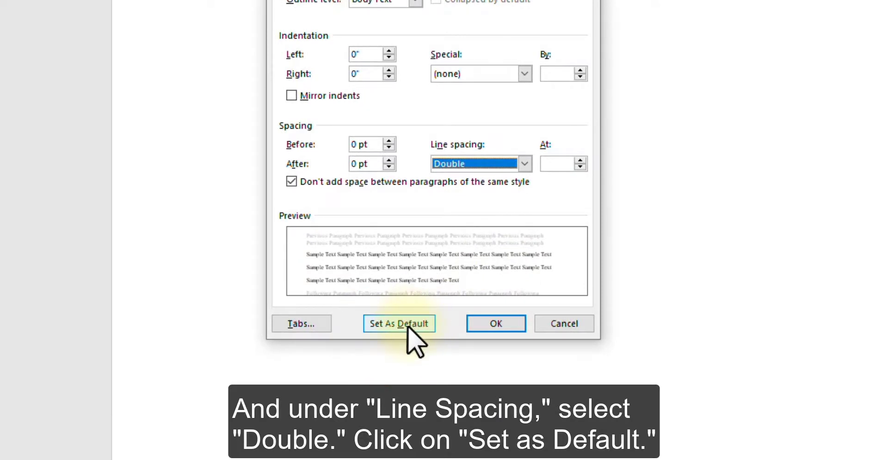
left_click(398, 323)
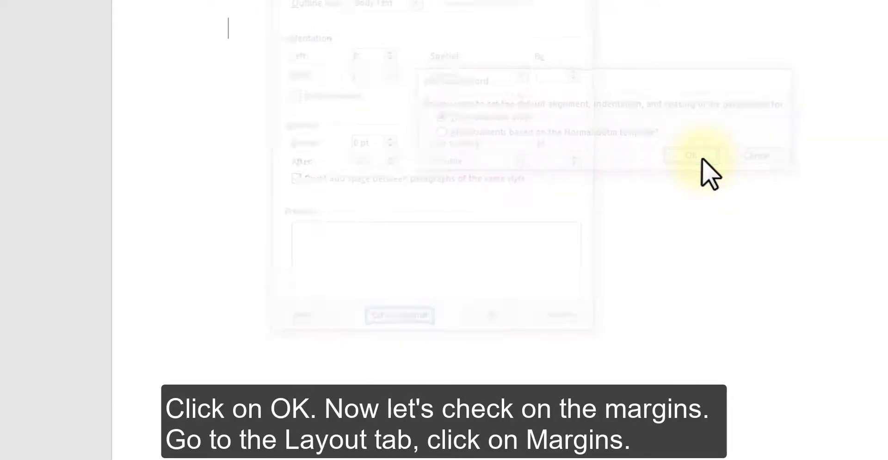
left_click(688, 155)
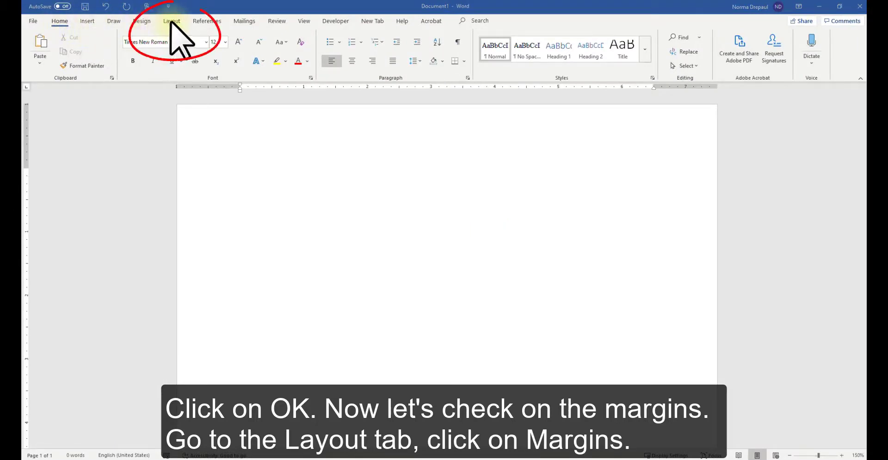
Step: Set the page margins to the Normal preset, one inch on all sides
left_click(171, 21)
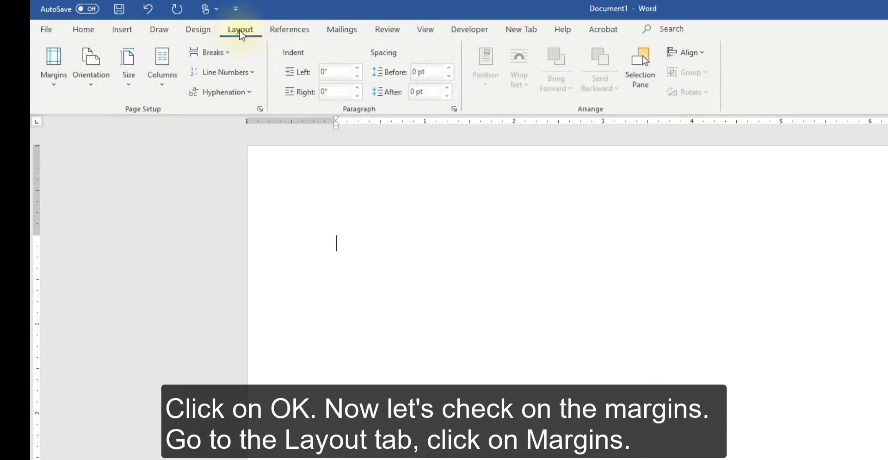
left_click(54, 65)
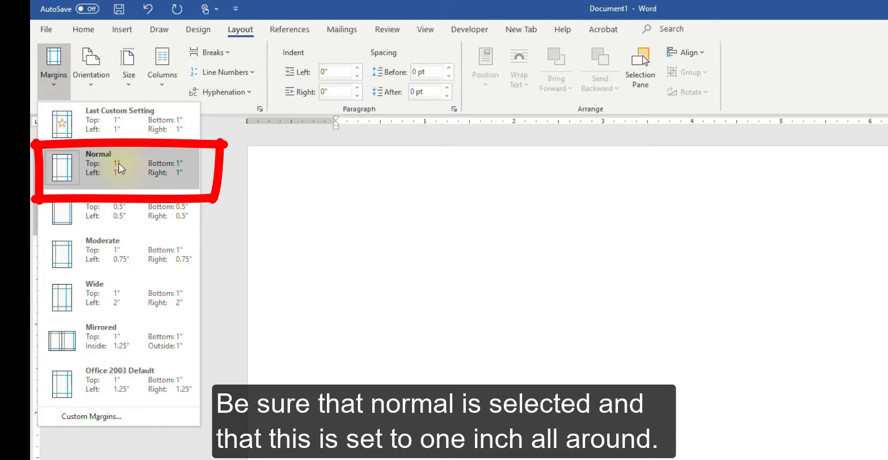
left_click(119, 168)
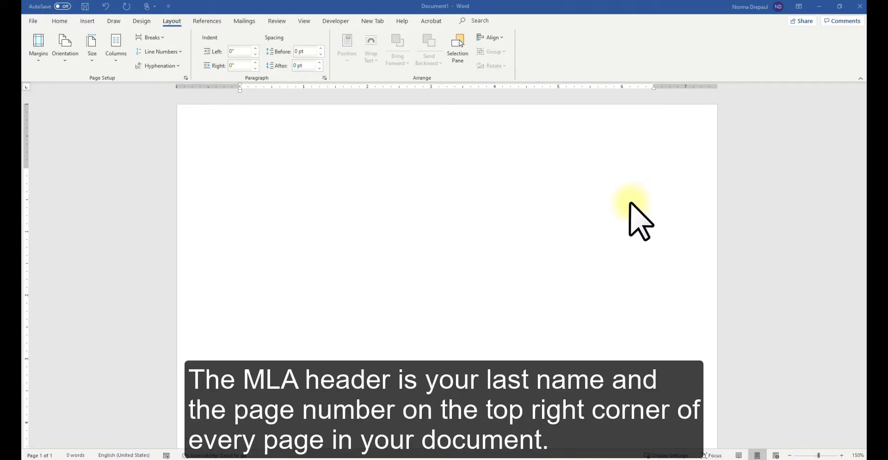
mouse_move(592, 209)
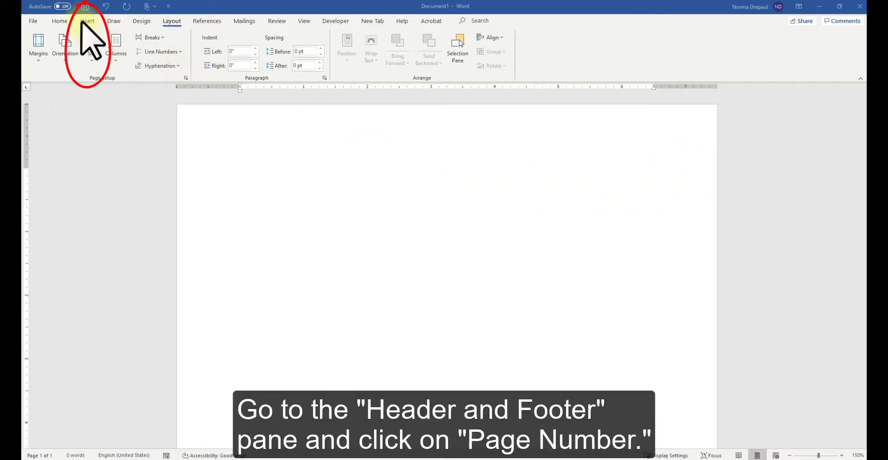
Step: Insert a top-right Plain Number 3 page number preceded by the surname Smith, then leave the header
left_click(88, 21)
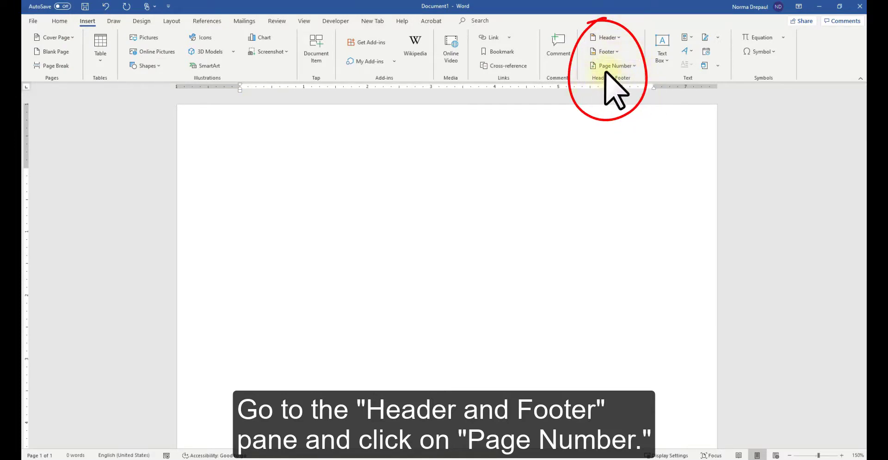
left_click(615, 65)
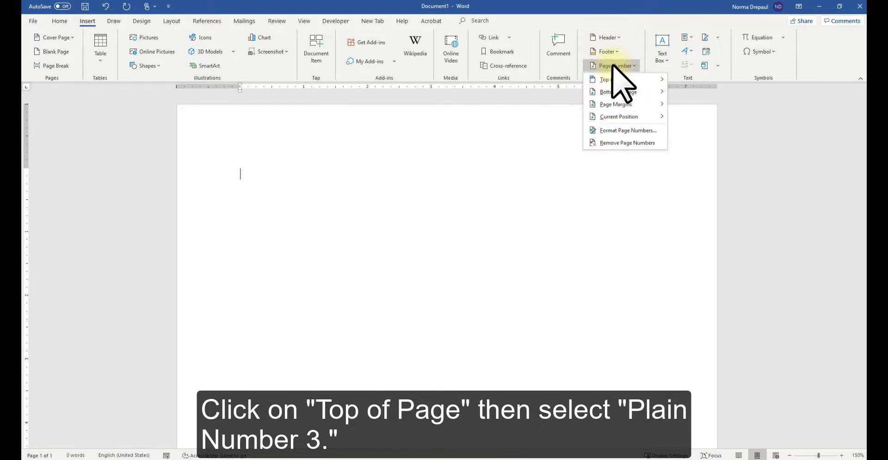
left_click(613, 79)
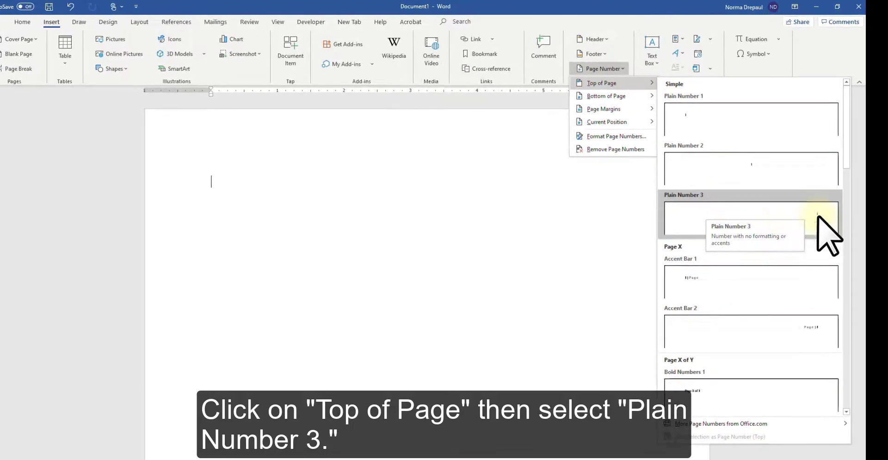
left_click(750, 218)
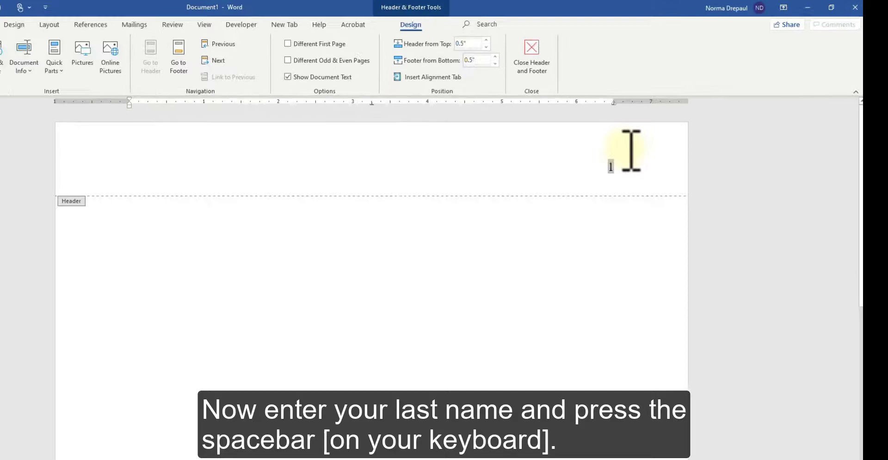
type("Smill")
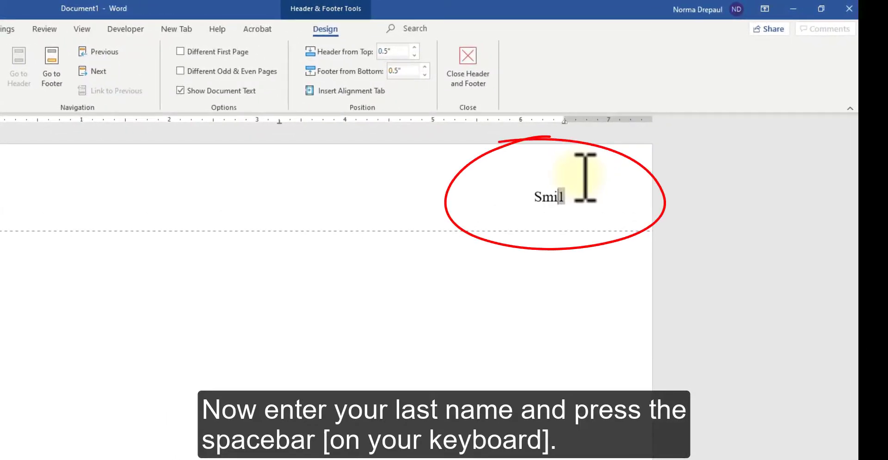
type("th")
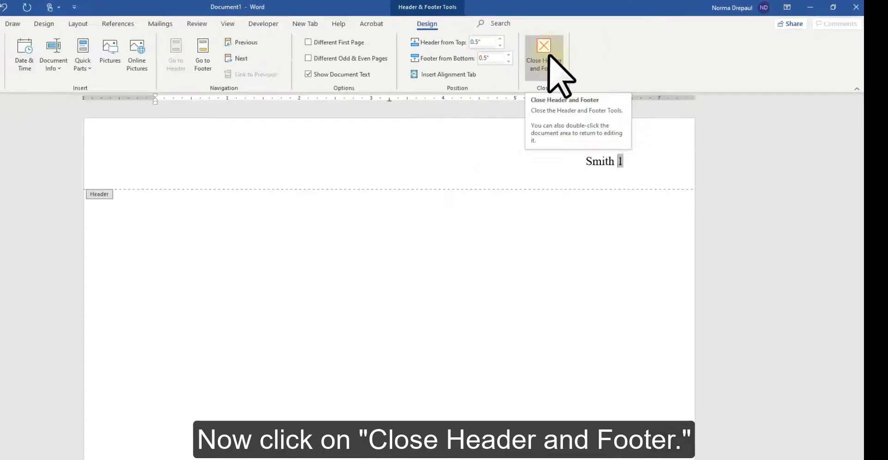
left_click(543, 57)
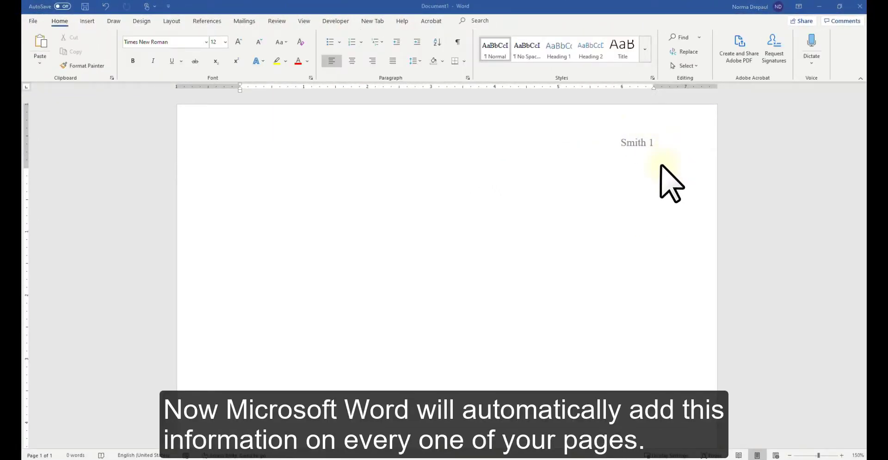
mouse_move(686, 158)
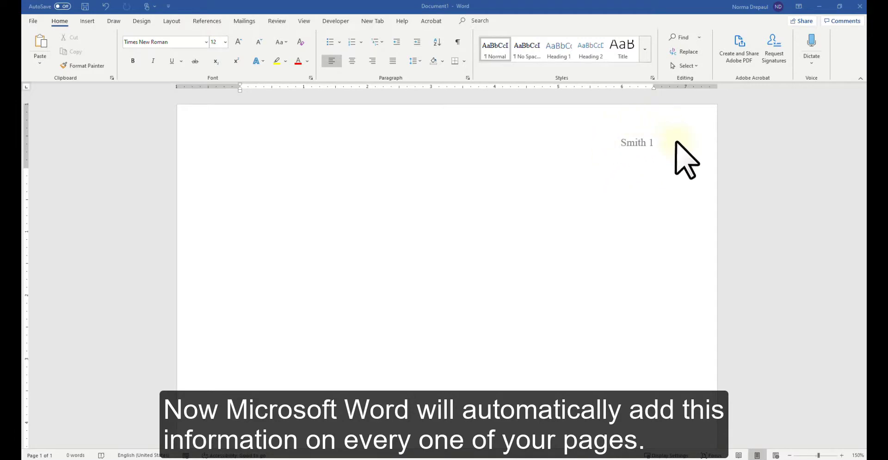
mouse_move(651, 165)
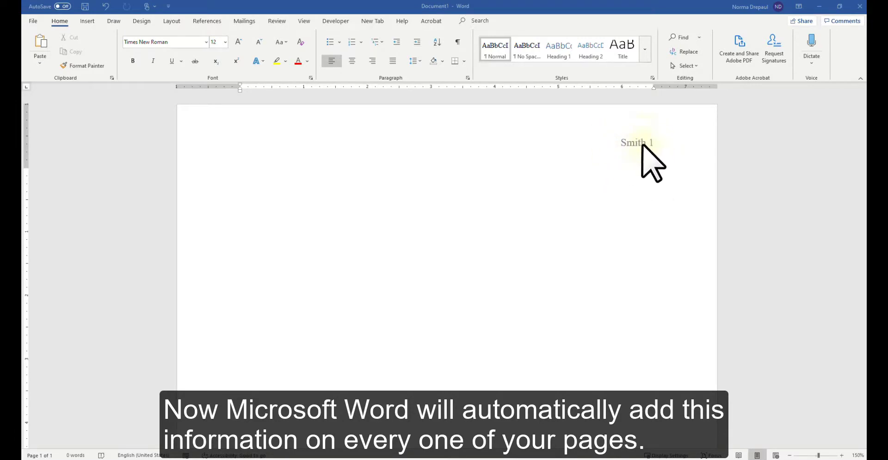
mouse_move(662, 164)
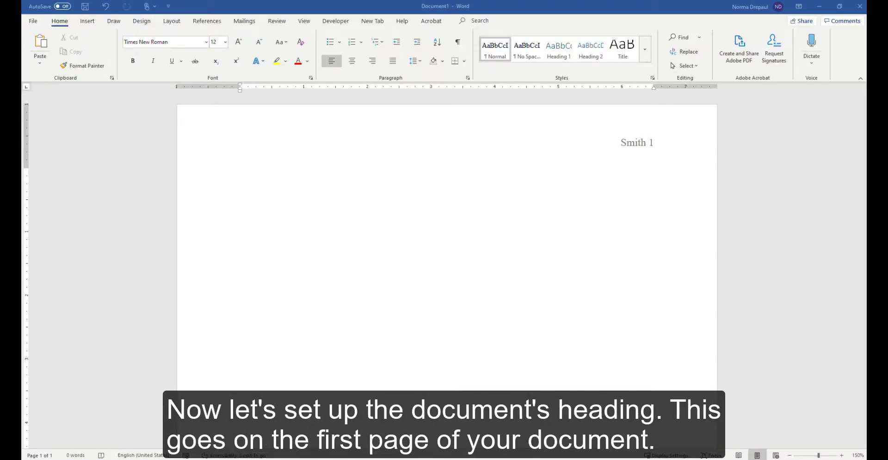
Step: Type the heading lines Jane Smith, Professor Carver, English 101 and 2 March 2021
left_click_drag(237, 167, 451, 274)
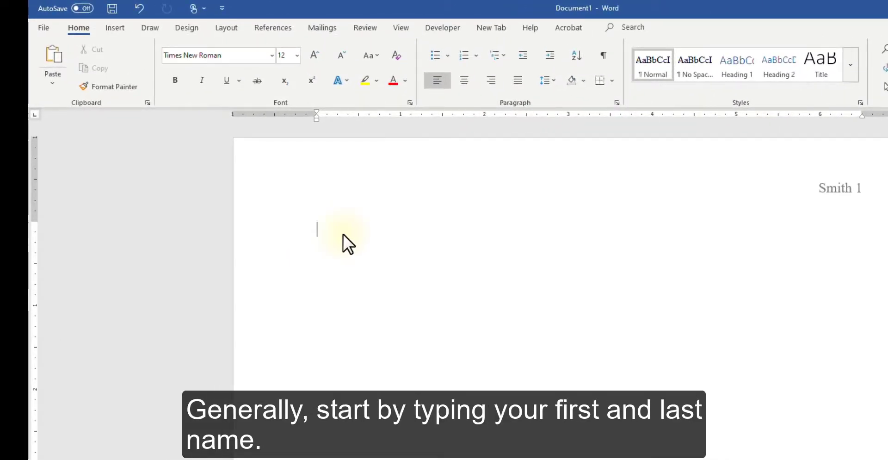
type("Jane Smith")
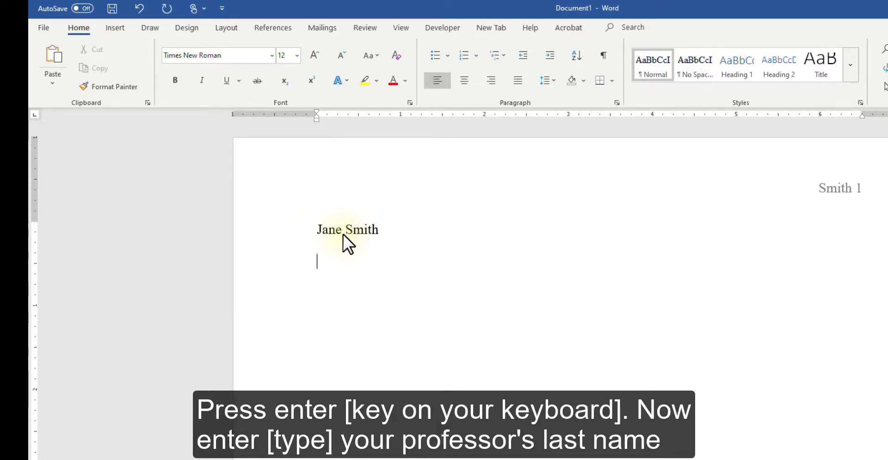
type("Professor Carver")
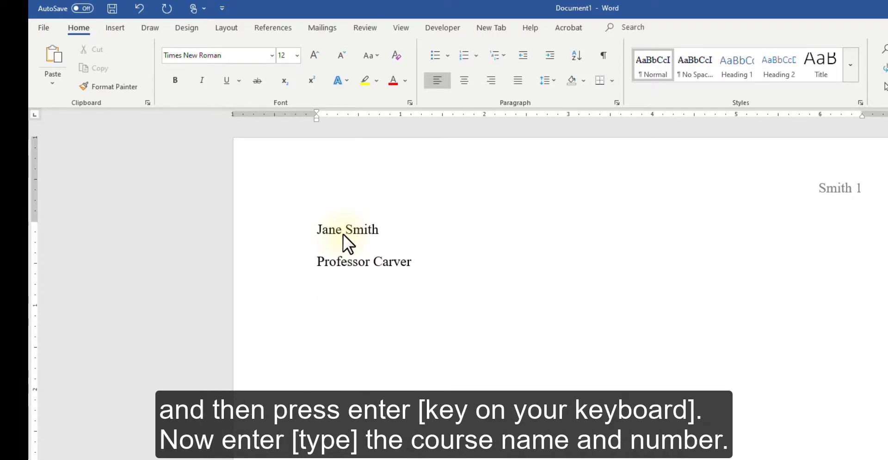
key("enter")
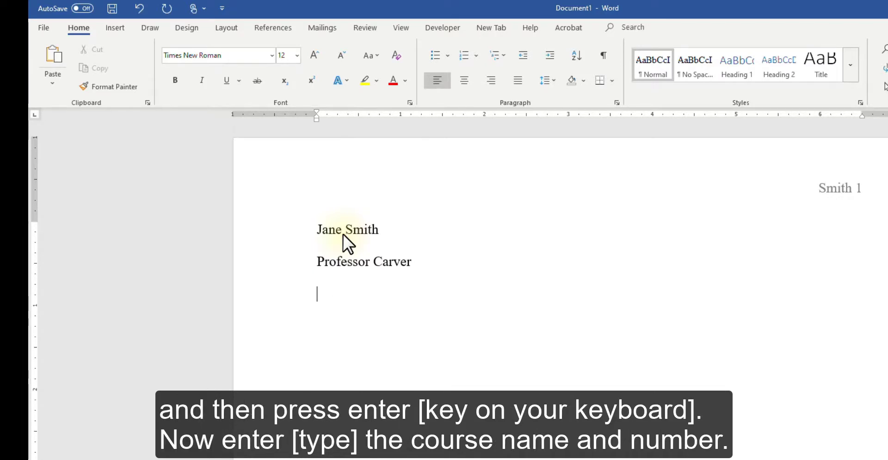
type("English 101")
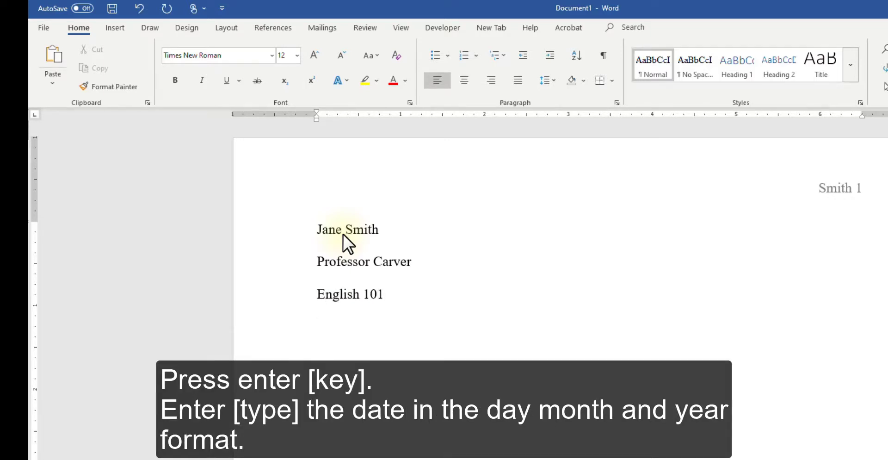
type("2 March 2021")
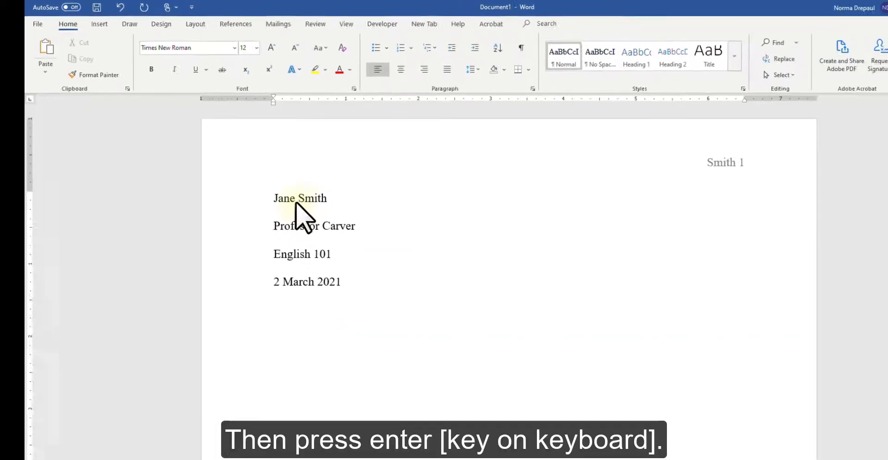
key("enter")
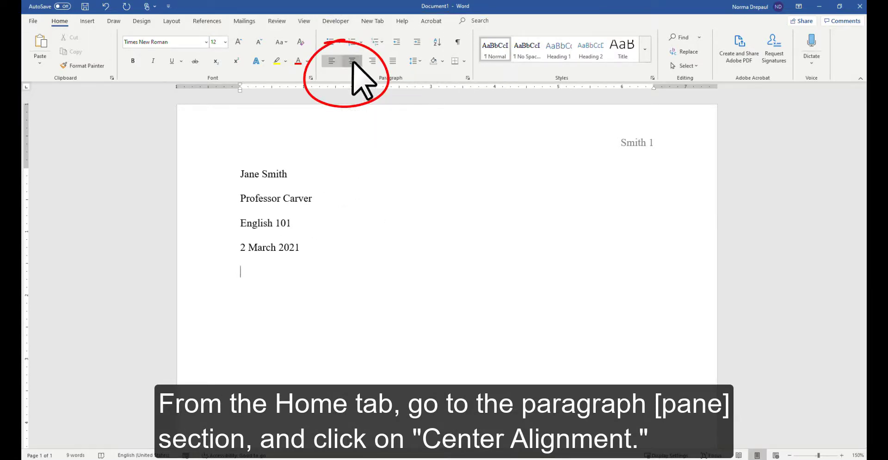
Step: Center and type the title 'Test Anxiety and the First Year College Student', then return to left alignment
left_click(352, 60)
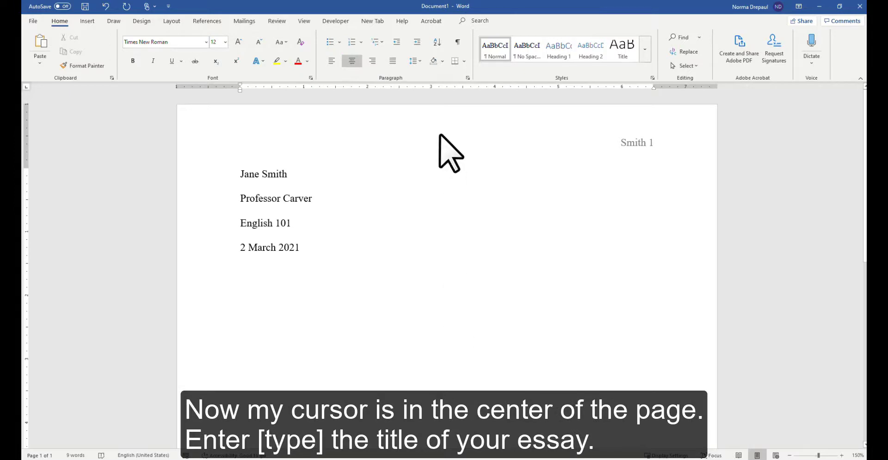
mouse_move(456, 96)
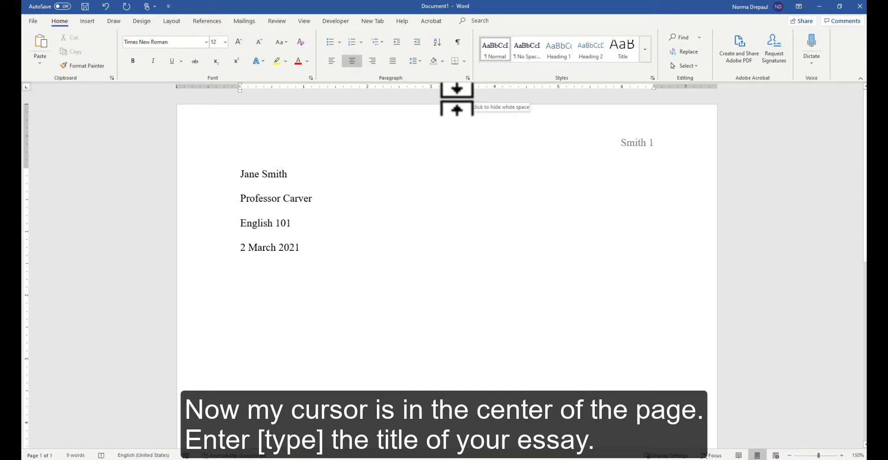
key("enter")
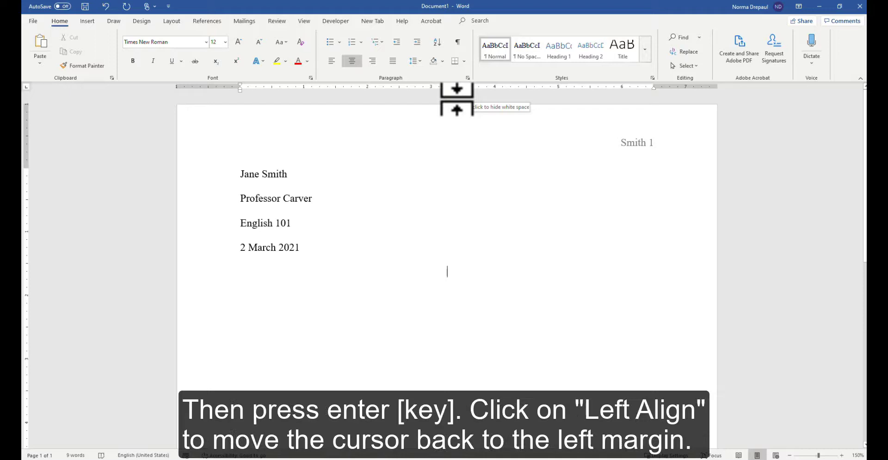
type("Test Anxiety and the First Year College Student")
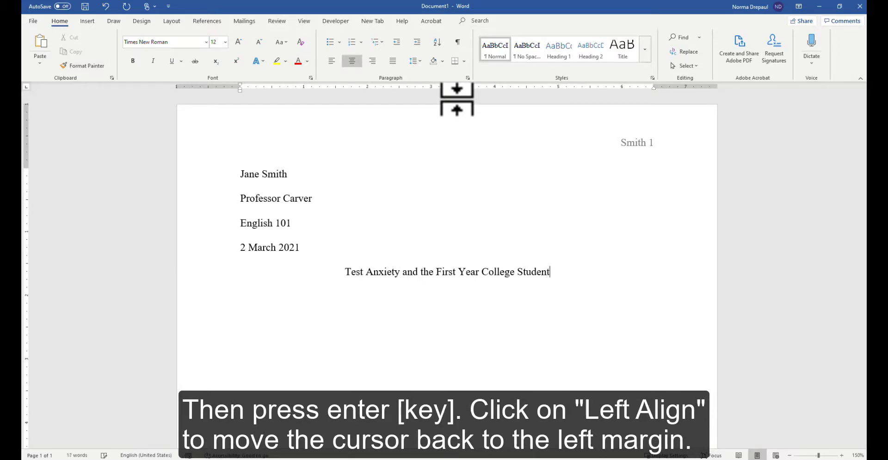
key("enter")
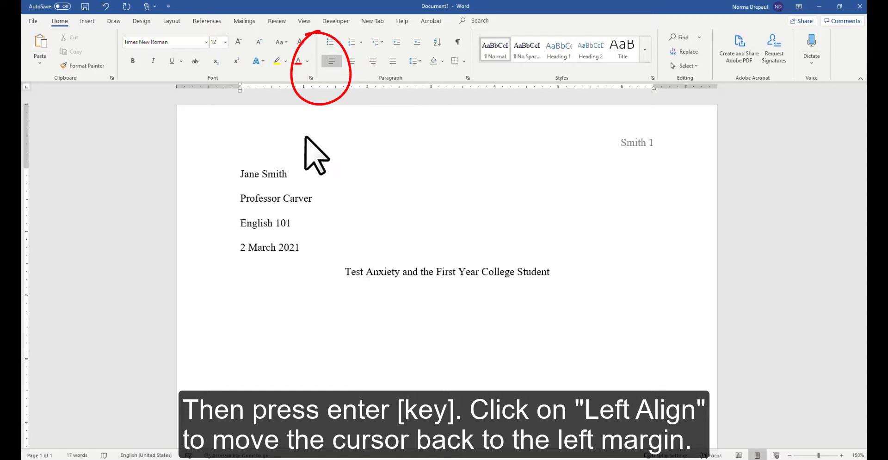
key("enter")
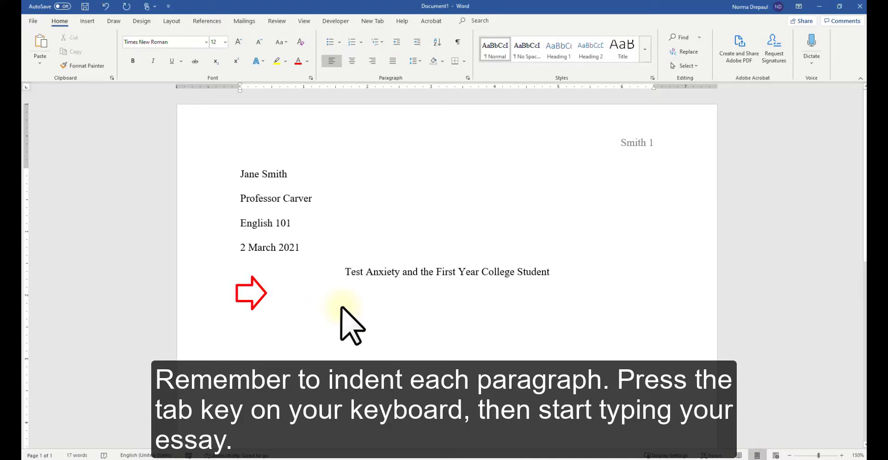
Step: Type the indented essay body beginning 'Regardless of academic achievement, test anxiety is a real and measurable problem'
type("Regardless of academic achievement, test anxiety is a real and measurable problem that")
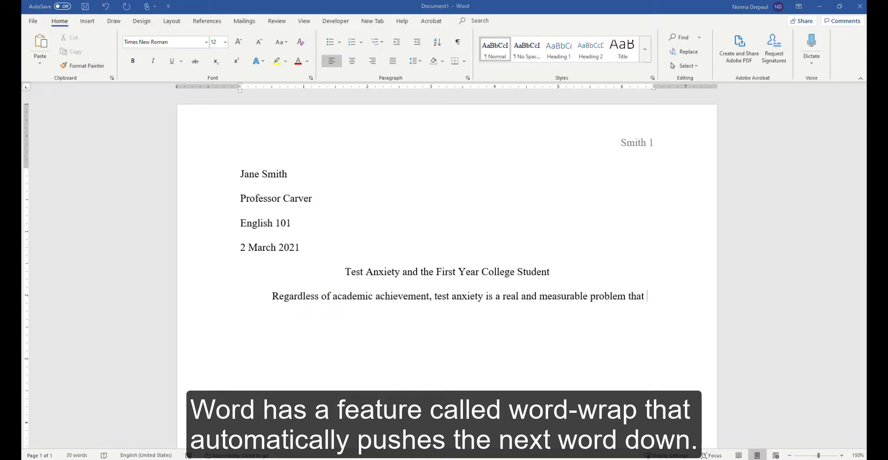
type("affect")
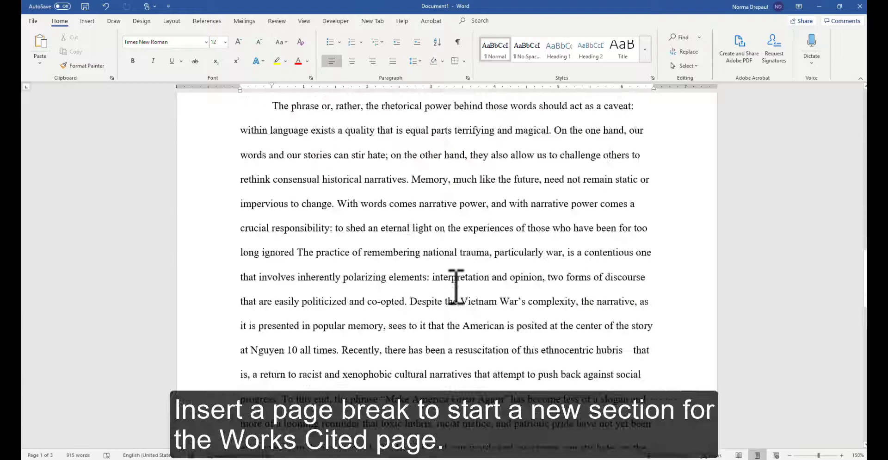
left_click(87, 21)
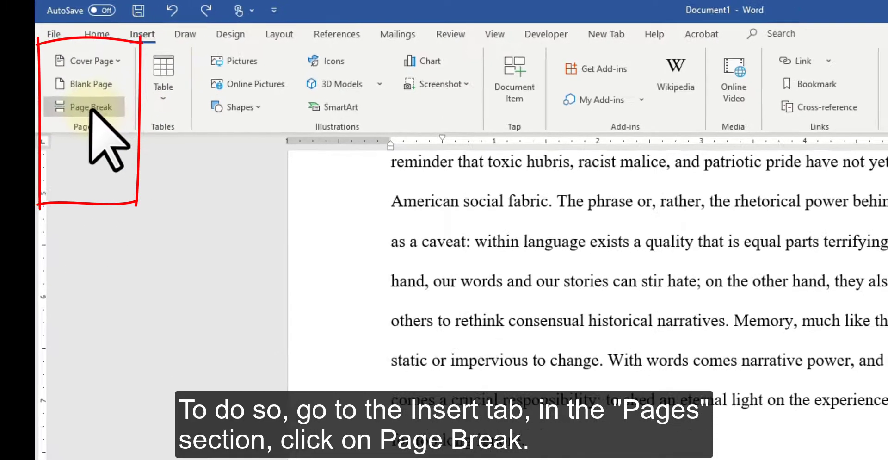
Step: Insert a page break after the essay to start the Works Cited page
left_click(90, 107)
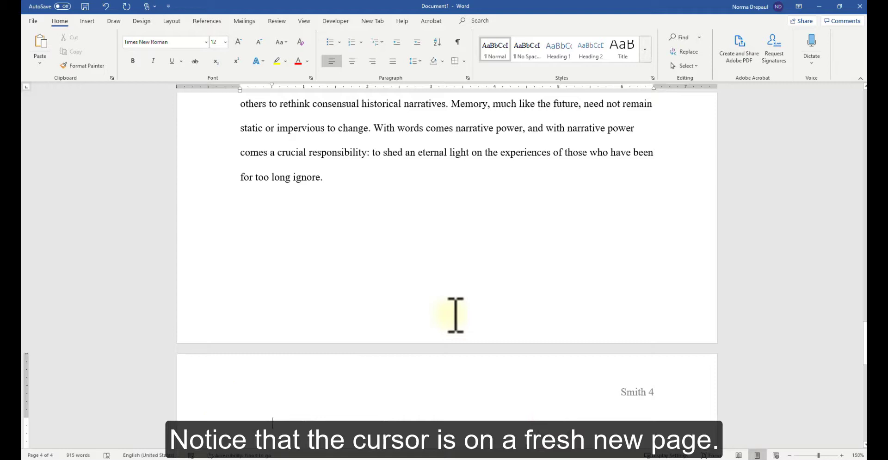
scroll("down", 3)
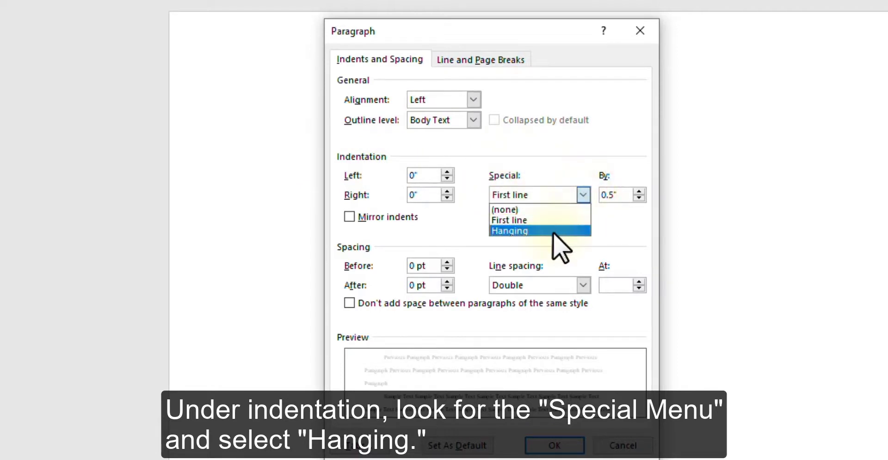
Step: Apply a 0.5-inch hanging indent with 0 pt spacing before and after to the Works Cited paragraphs
left_click(509, 230)
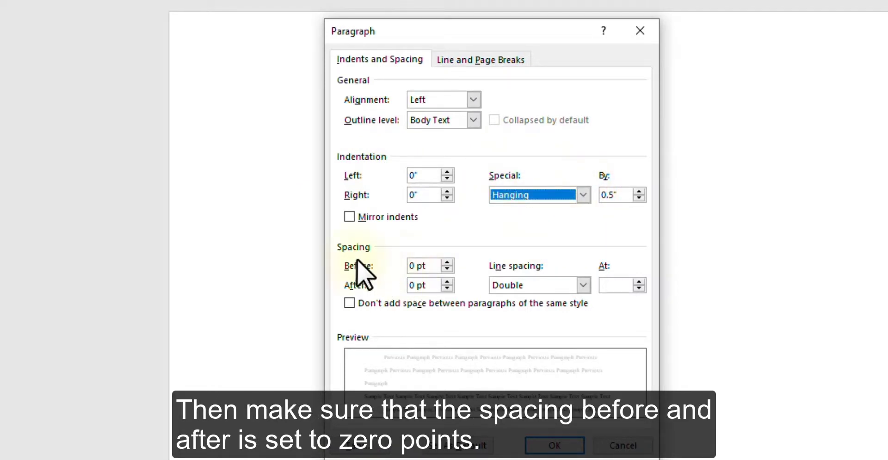
mouse_move(371, 297)
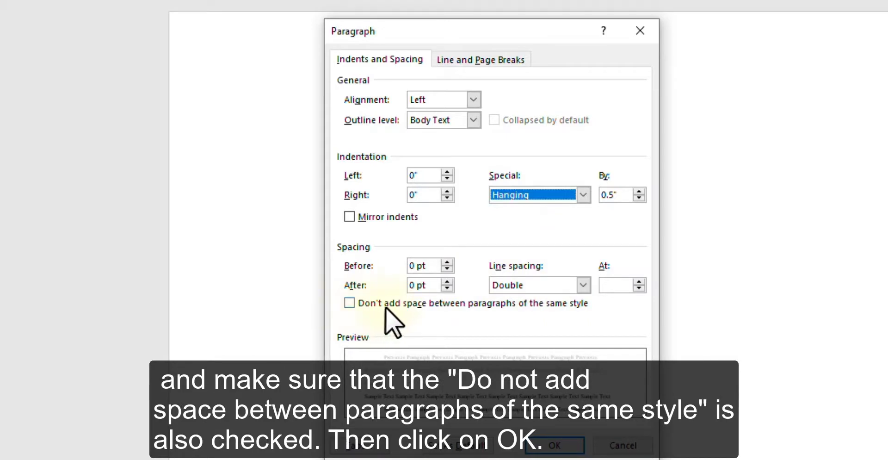
mouse_move(572, 328)
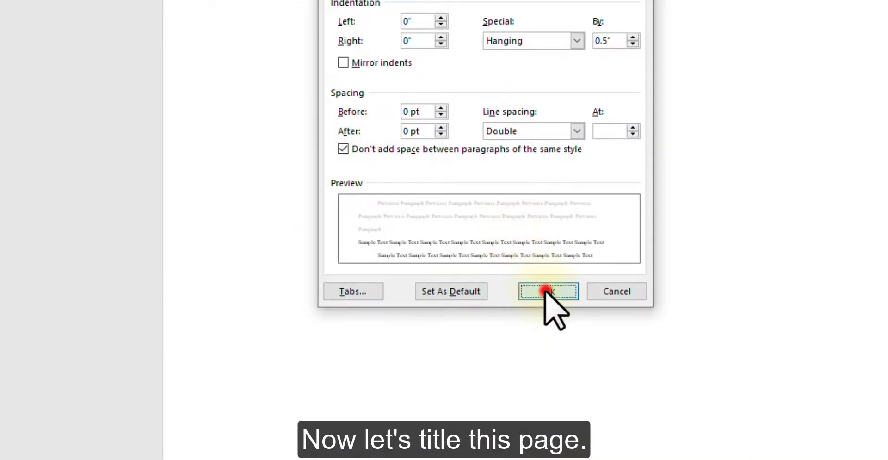
left_click(546, 291)
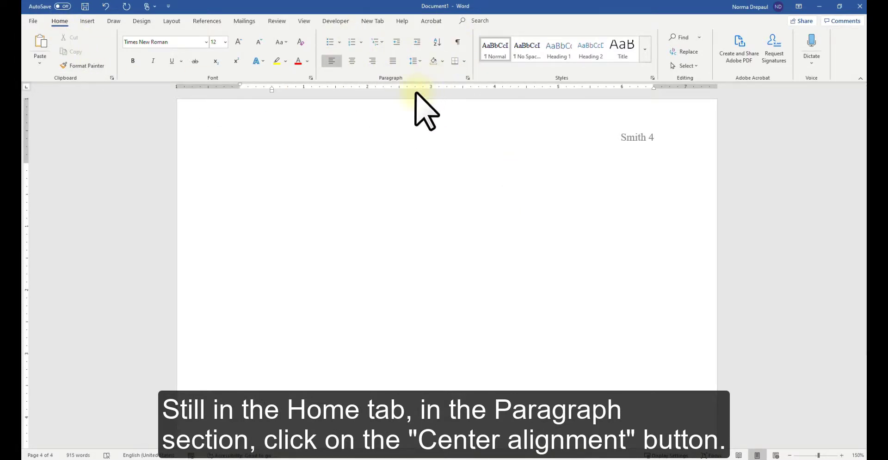
Step: Centre and enter the 'Works Cited' title, then return the next line to the left margin
left_click(352, 61)
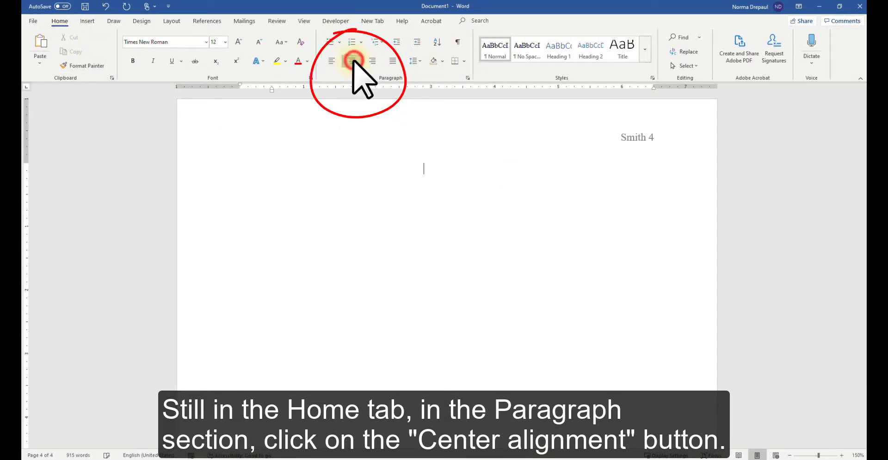
left_click(351, 60)
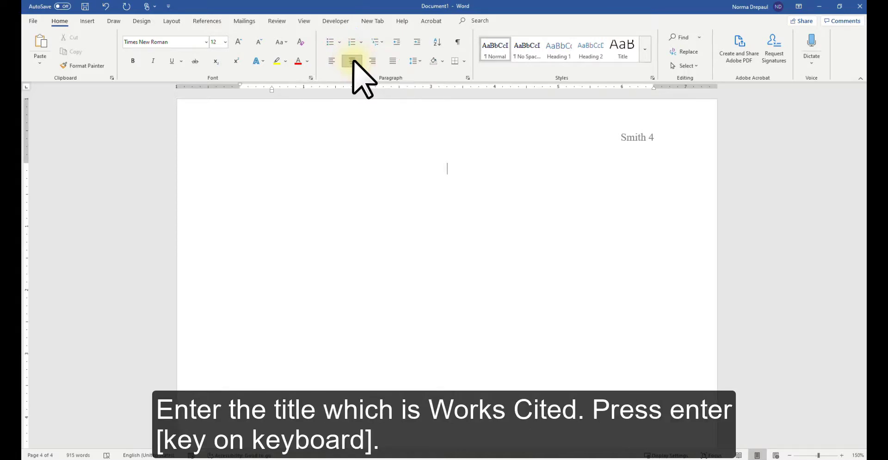
type("Works C")
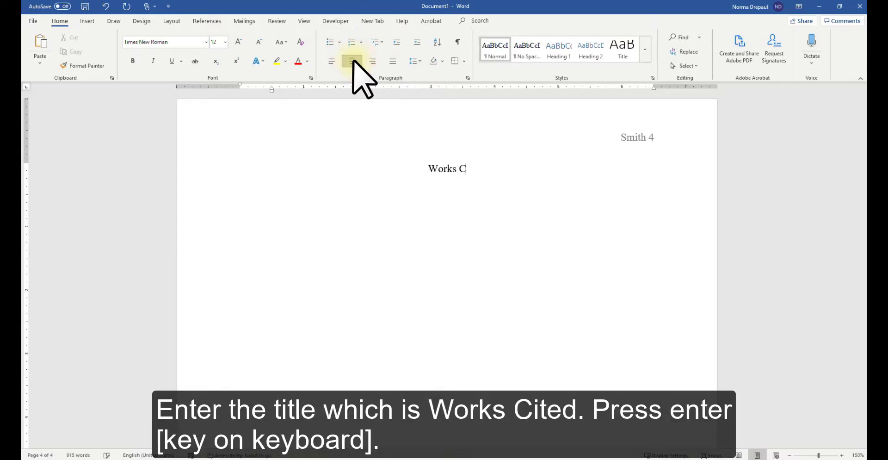
type("ited")
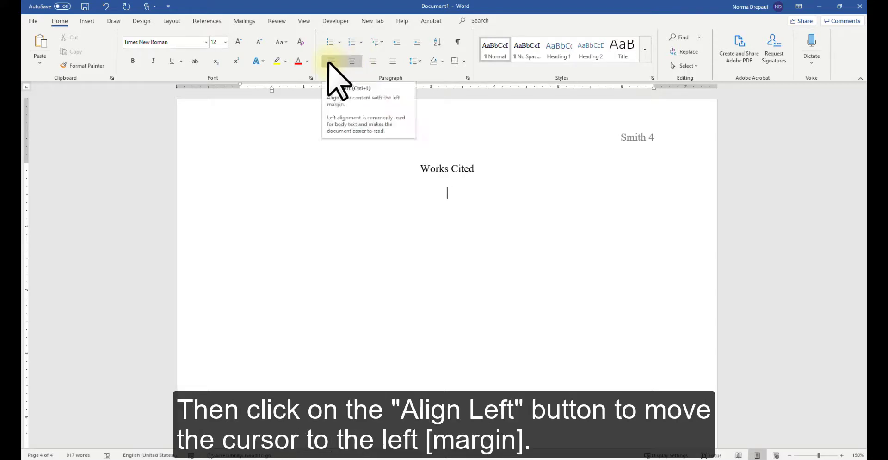
left_click(331, 61)
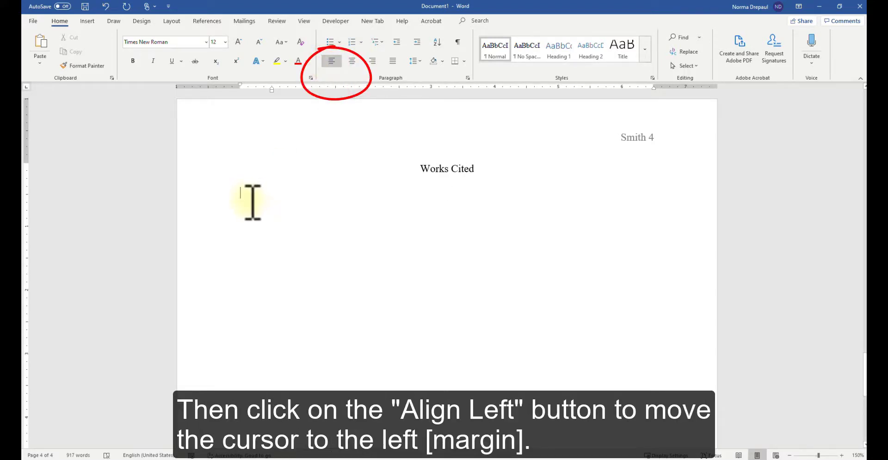
left_click(331, 60)
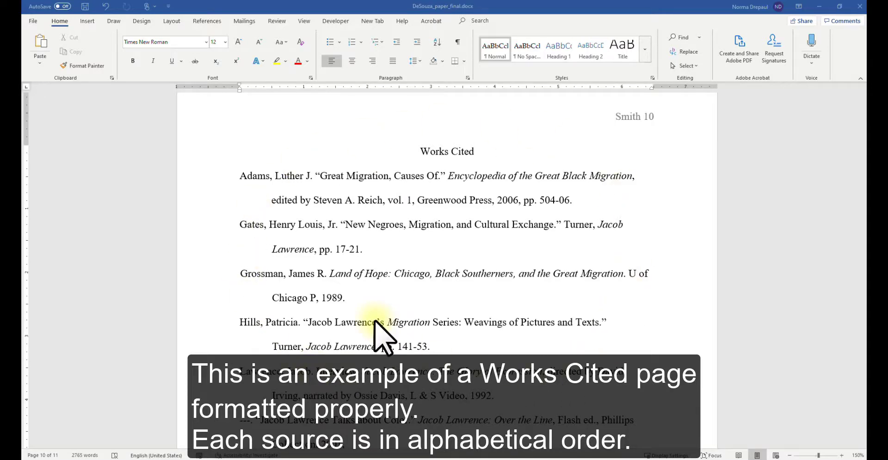
mouse_move(246, 190)
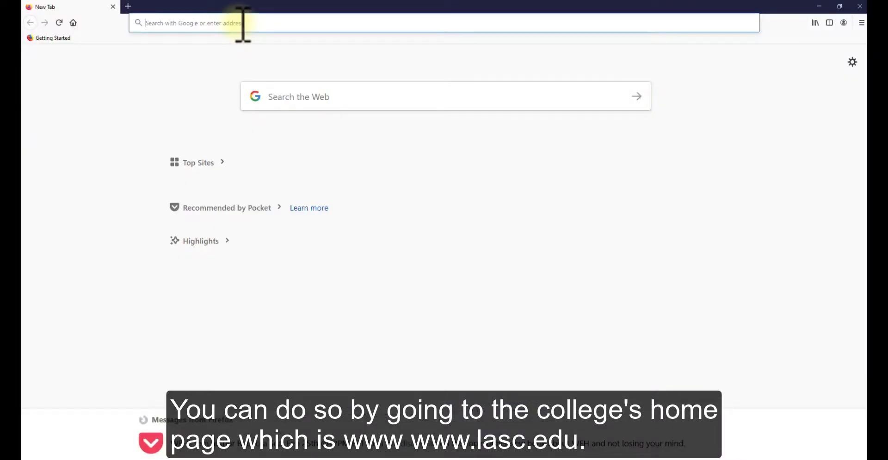
type("www.lasc.edu/services/library")
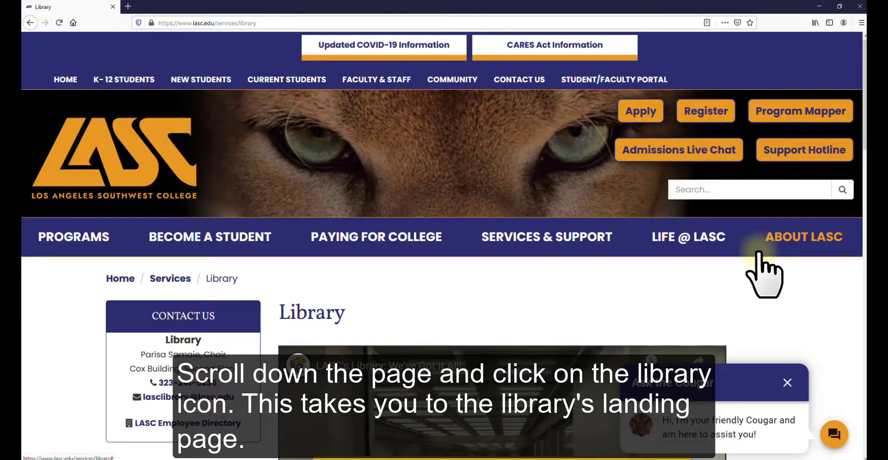
scroll("down", 3)
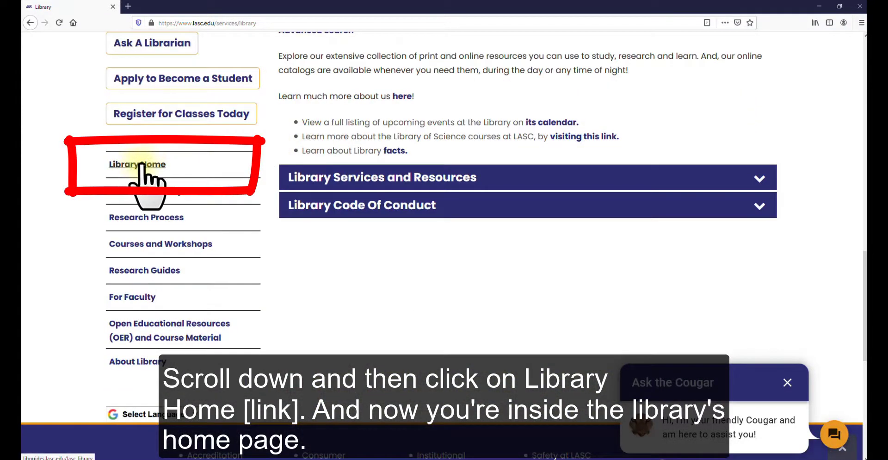
left_click(137, 164)
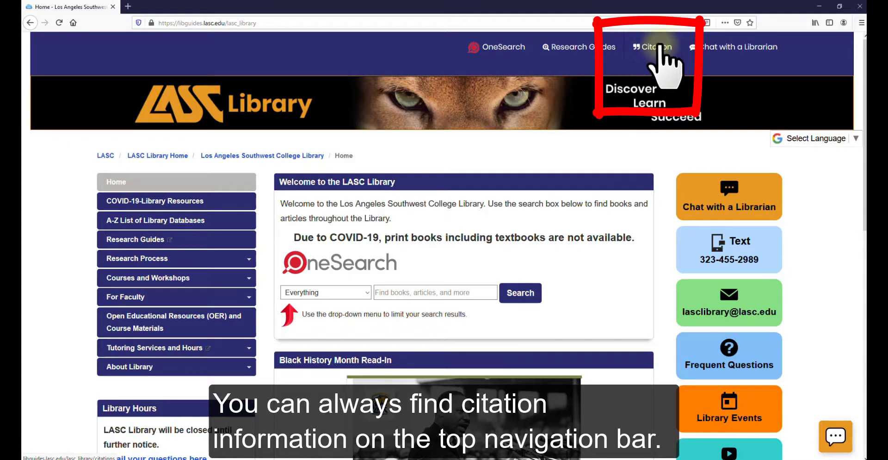
Step: Reach the Citing Sources page and show its MLA Citation Style guide
left_click(657, 46)
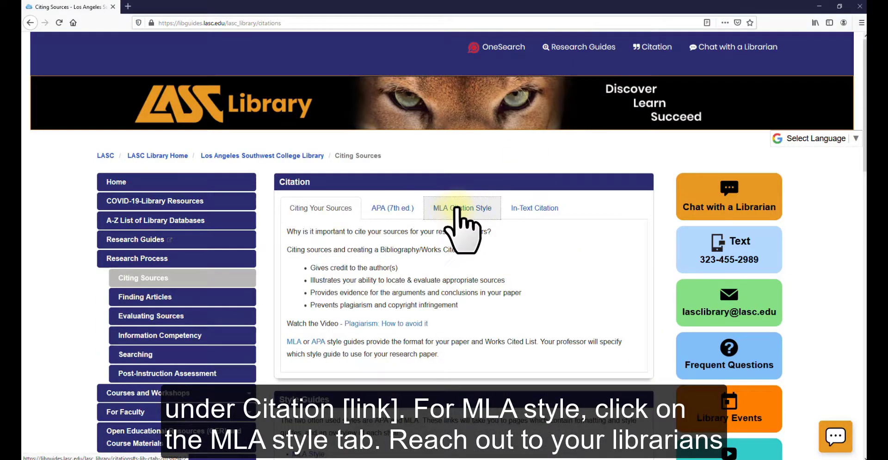
left_click(462, 208)
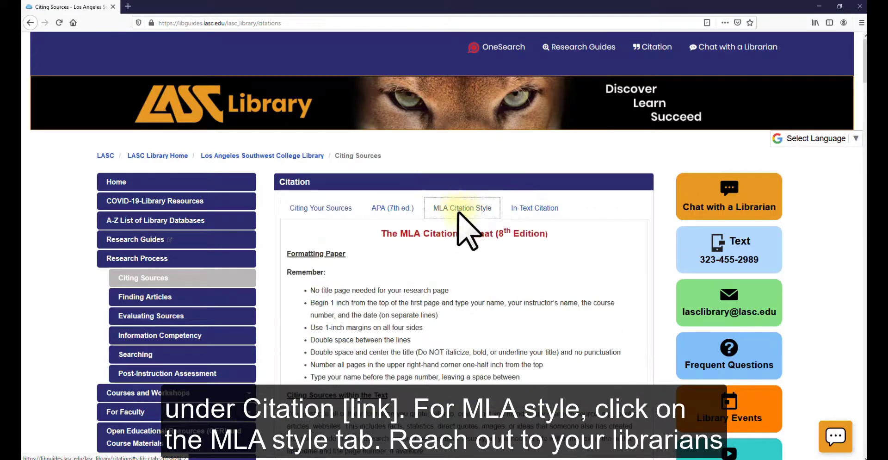